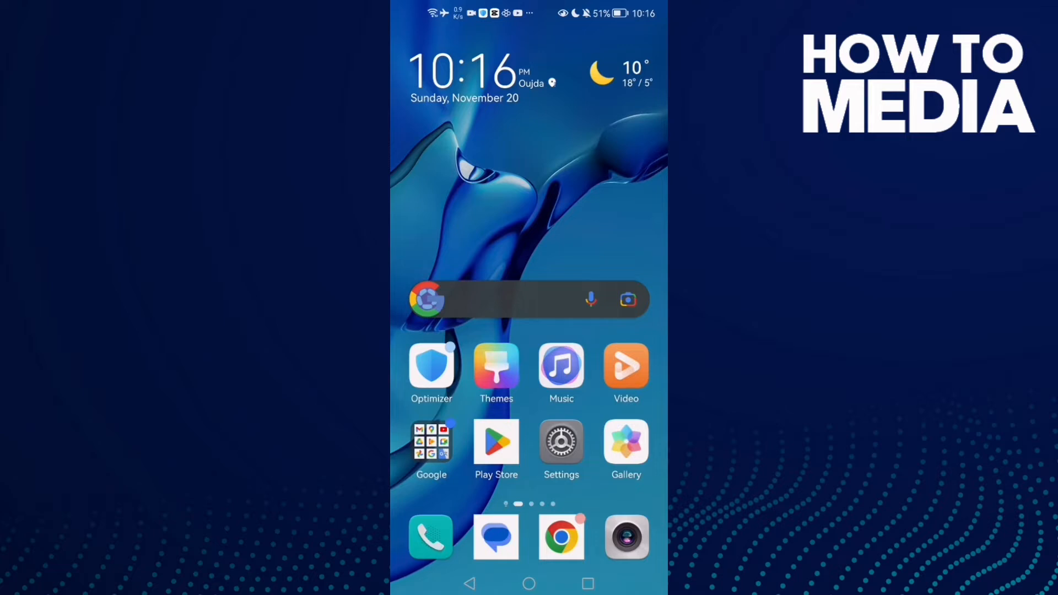
From Settings > Apps, reach Canva's storage page and empty its cache to 0 B.
{"action": "left_click", "coordinate": [561, 444]}
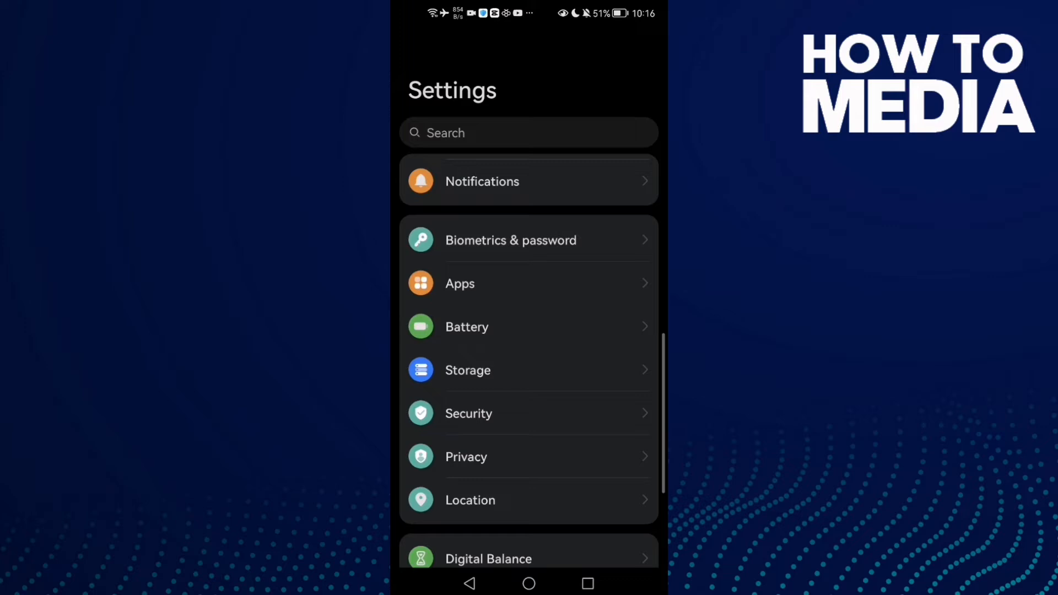
{"action": "left_click", "coordinate": [459, 283]}
{"action": "type", "text": "canv"}
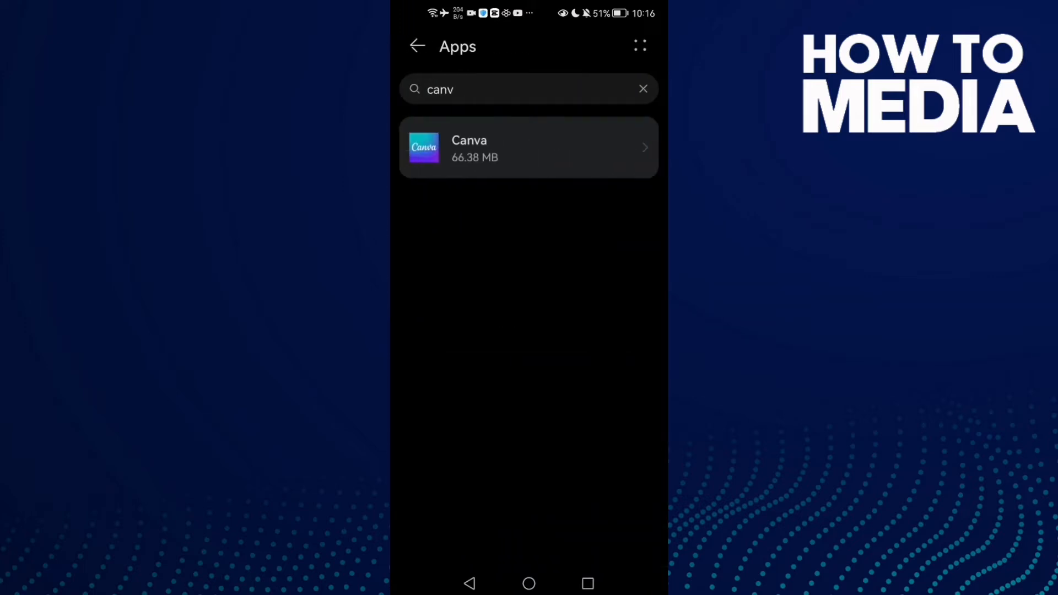
{"action": "left_click", "coordinate": [529, 147]}
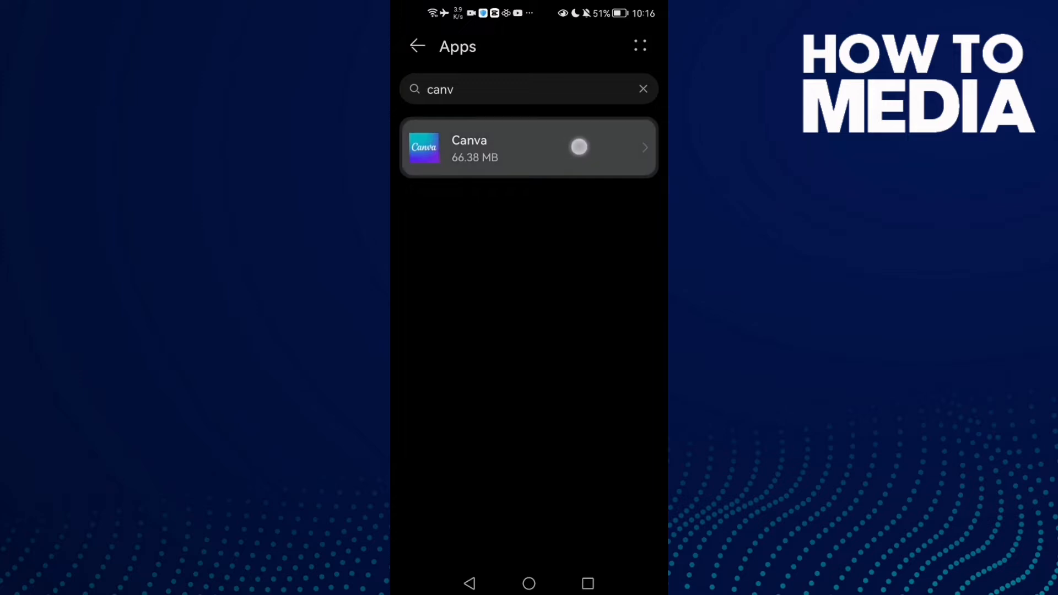
{"action": "left_click", "coordinate": [528, 147]}
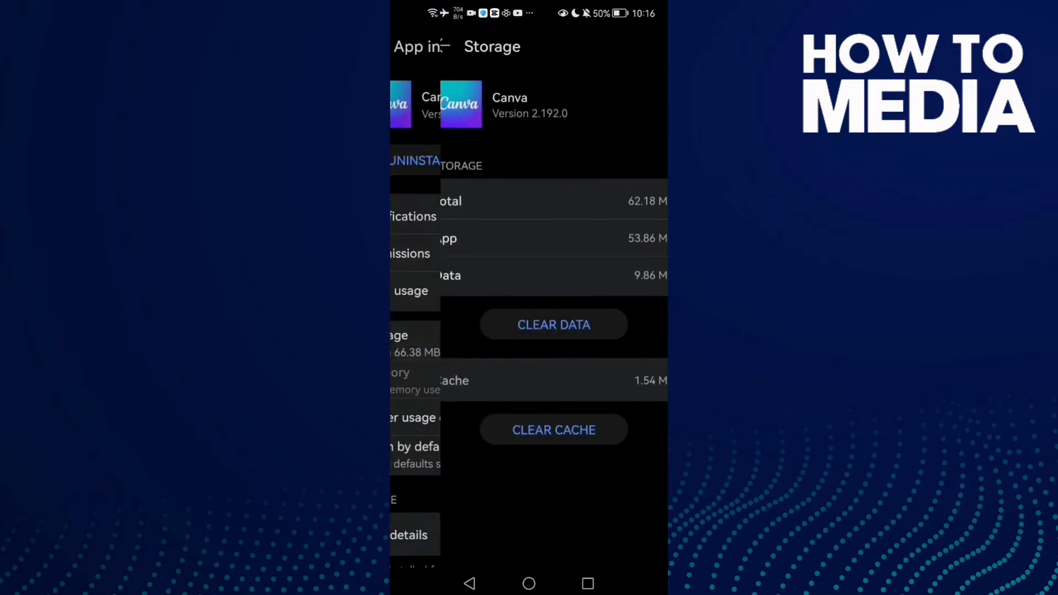
{"action": "left_click", "coordinate": [553, 430]}
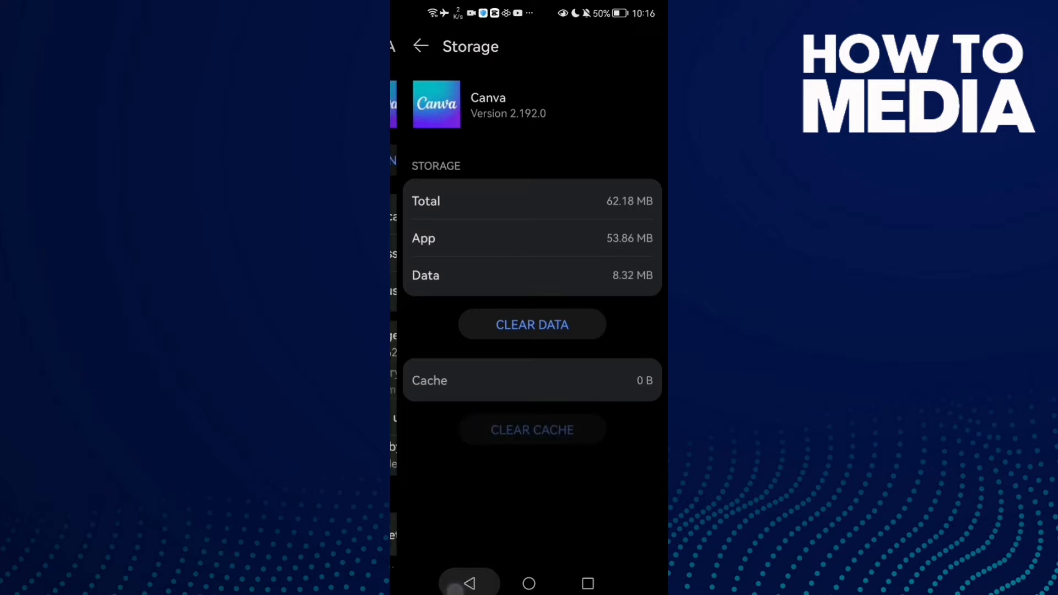
{"action": "left_click", "coordinate": [419, 46]}
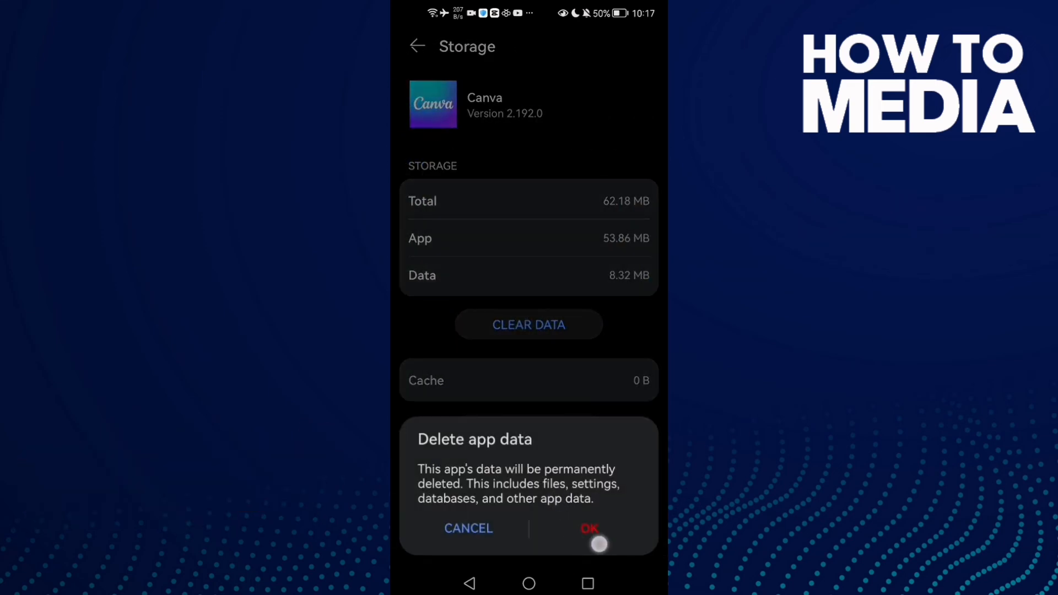
Confirm the Delete app data dialog so Canva's app data is permanently erased.
{"action": "left_click", "coordinate": [588, 528]}
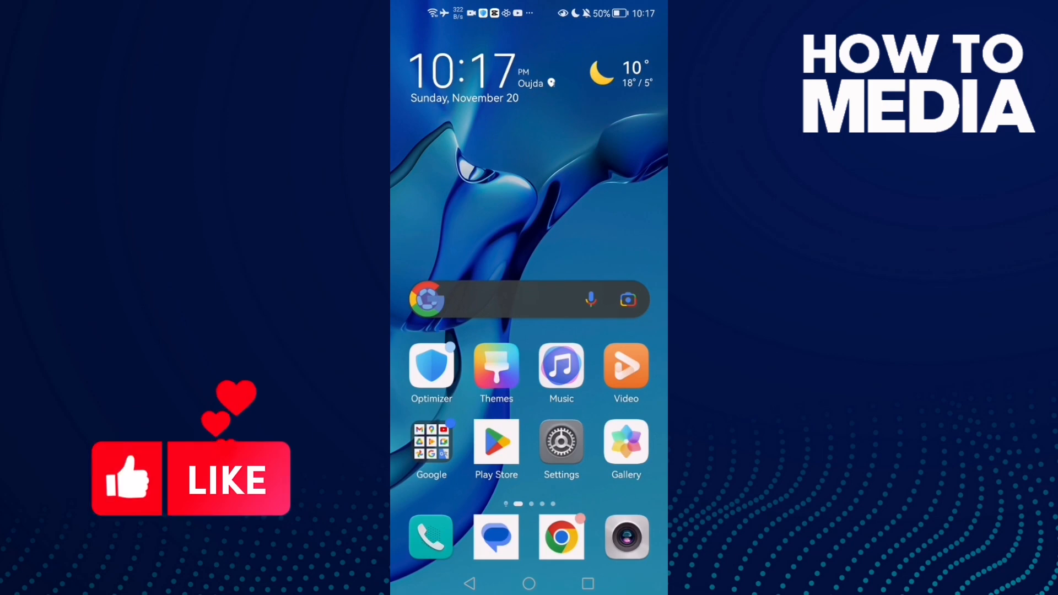